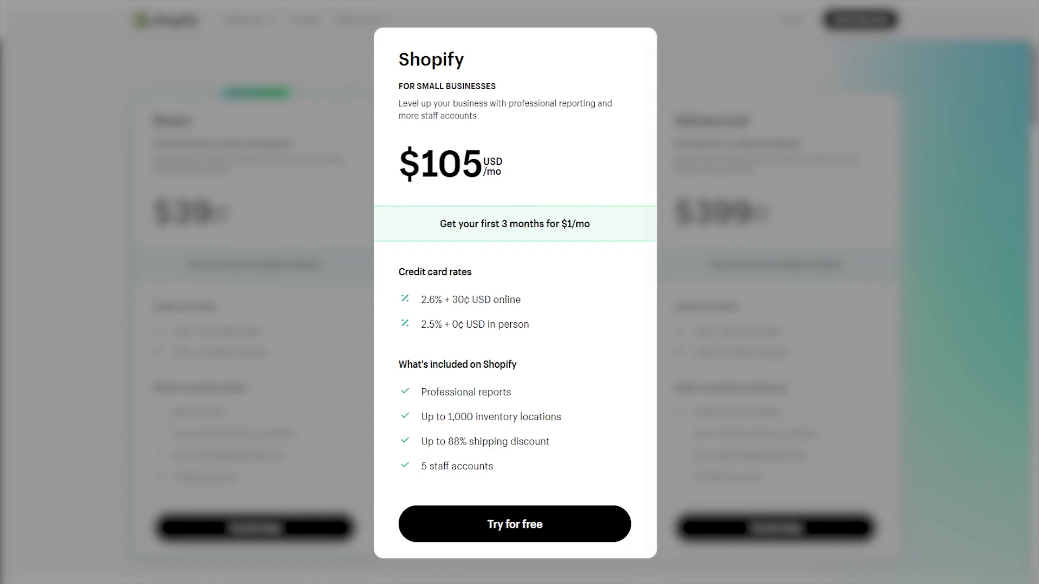
mouse_move(466, 392)
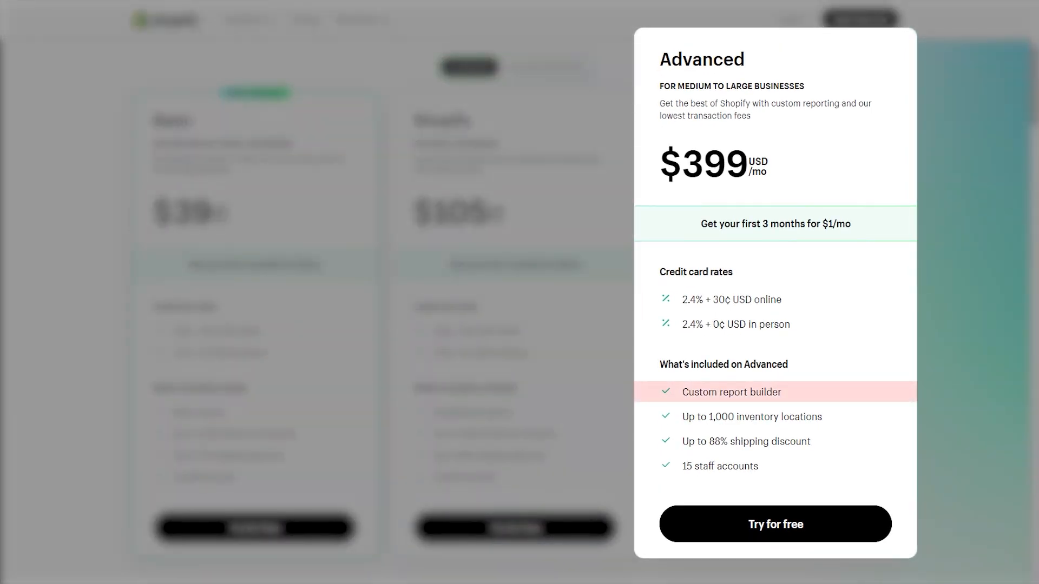
mouse_move(721, 465)
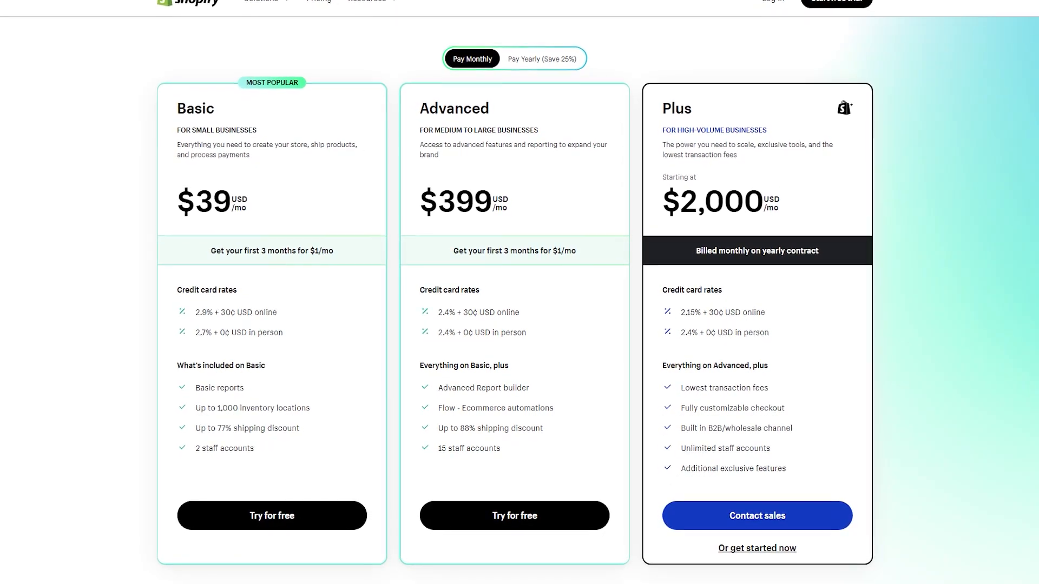
scroll("up", 3)
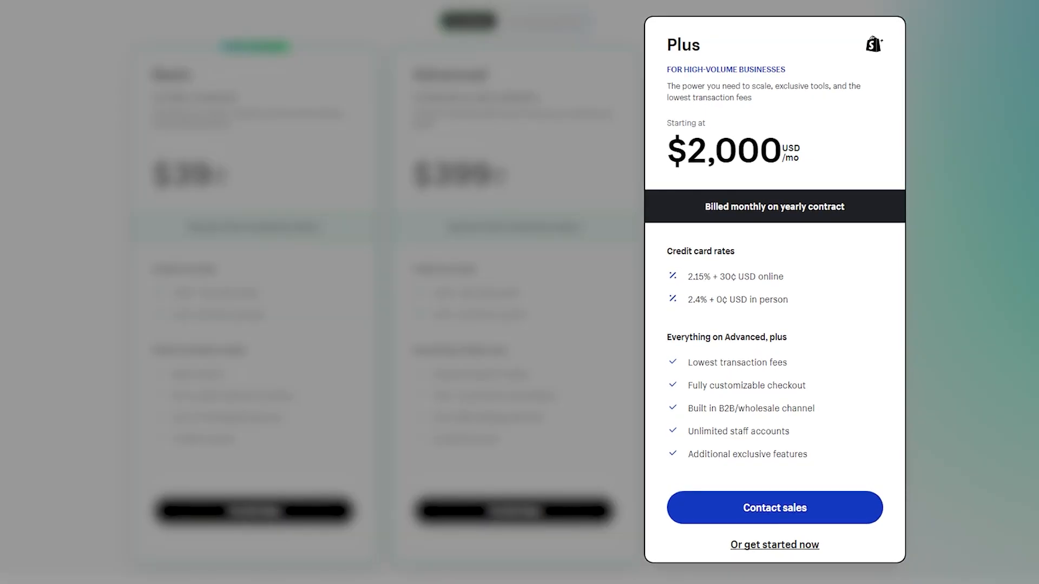
mouse_move(738, 431)
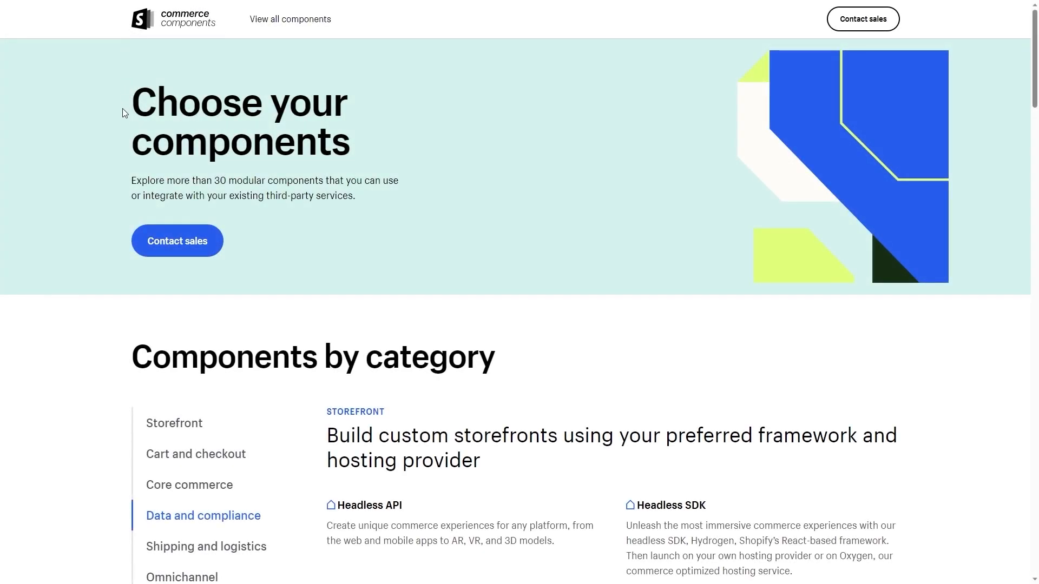
mouse_move(89, 373)
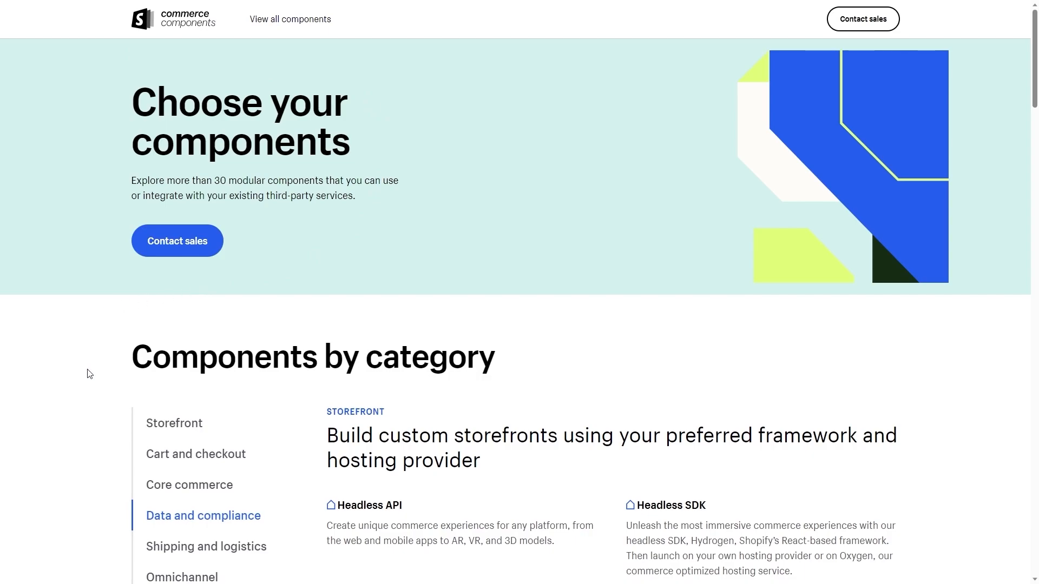
mouse_move(175, 423)
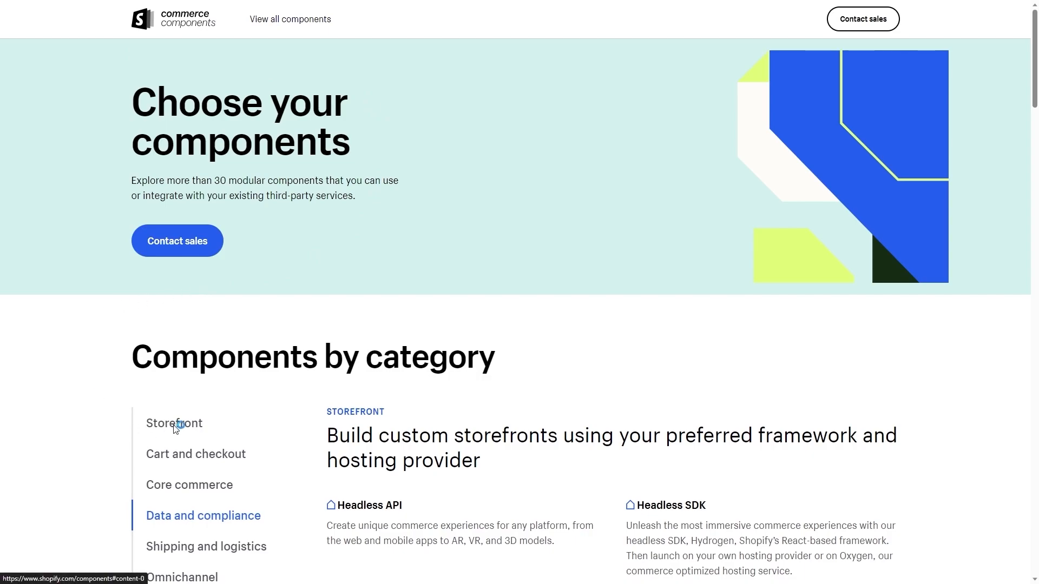
scroll("down", 3)
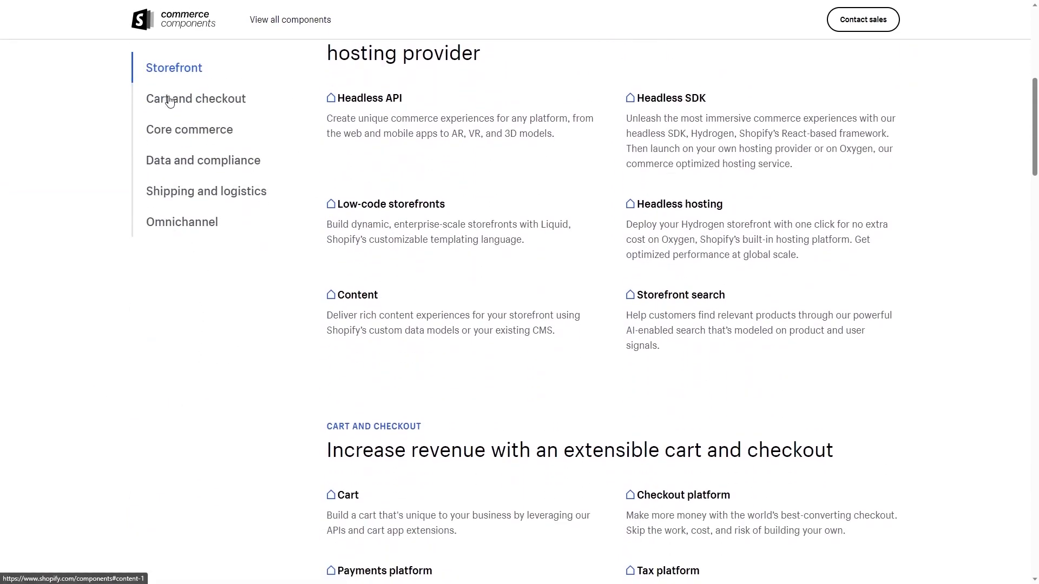